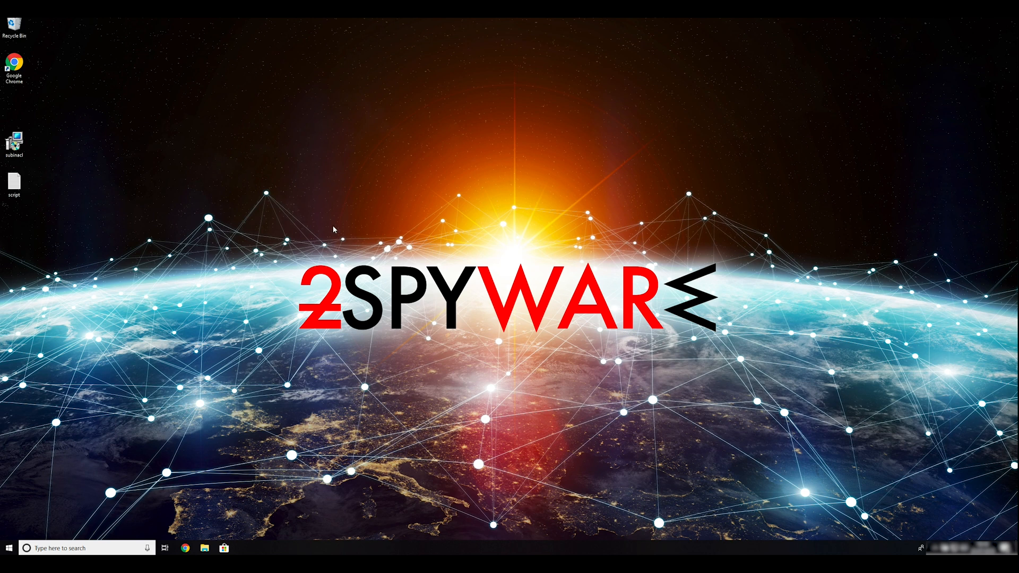
mouse_move(386, 207)
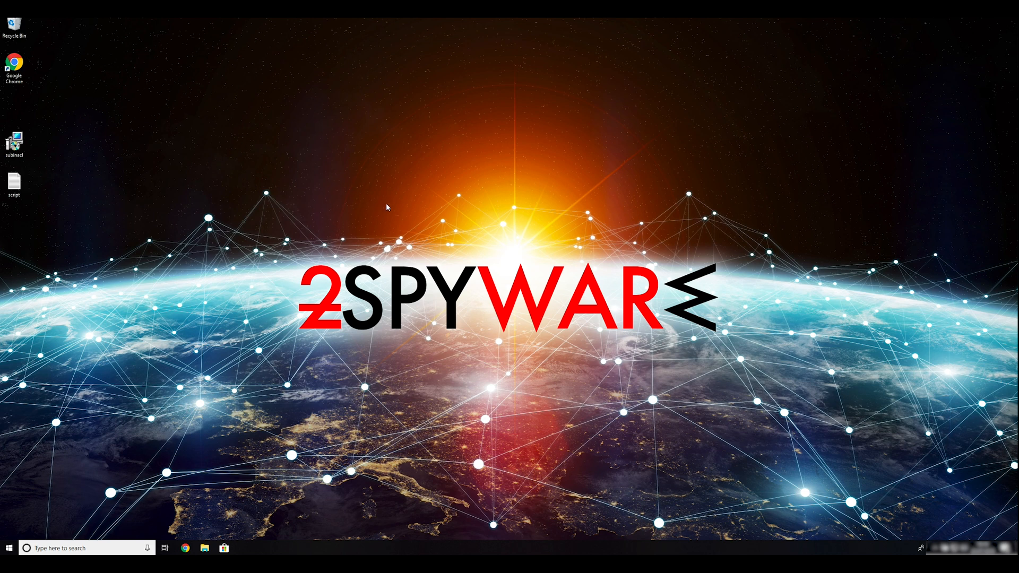
mouse_move(13, 140)
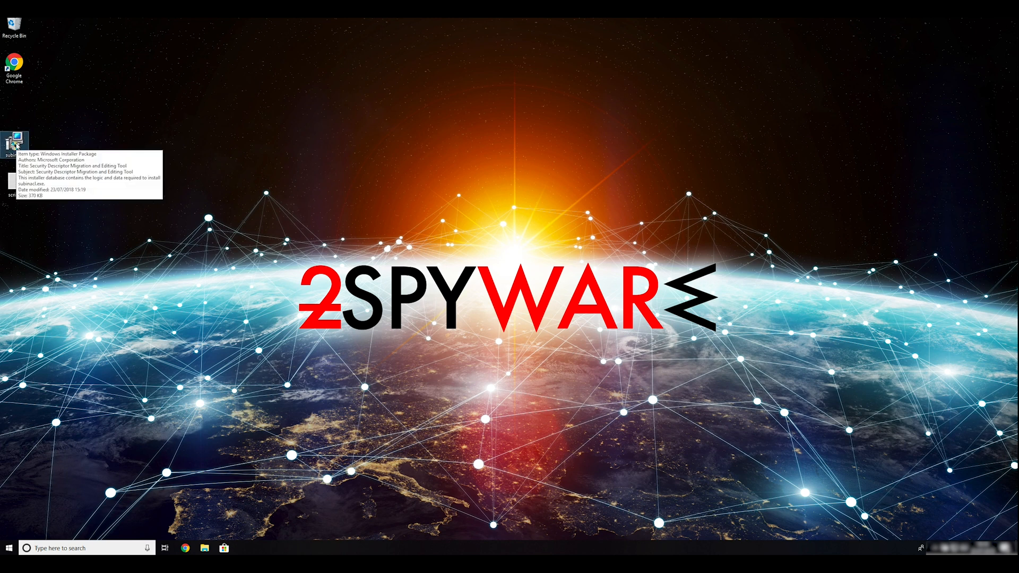
Install SubInAcl to the default folder, accepting the license and approving UAC.
double_click(14, 142)
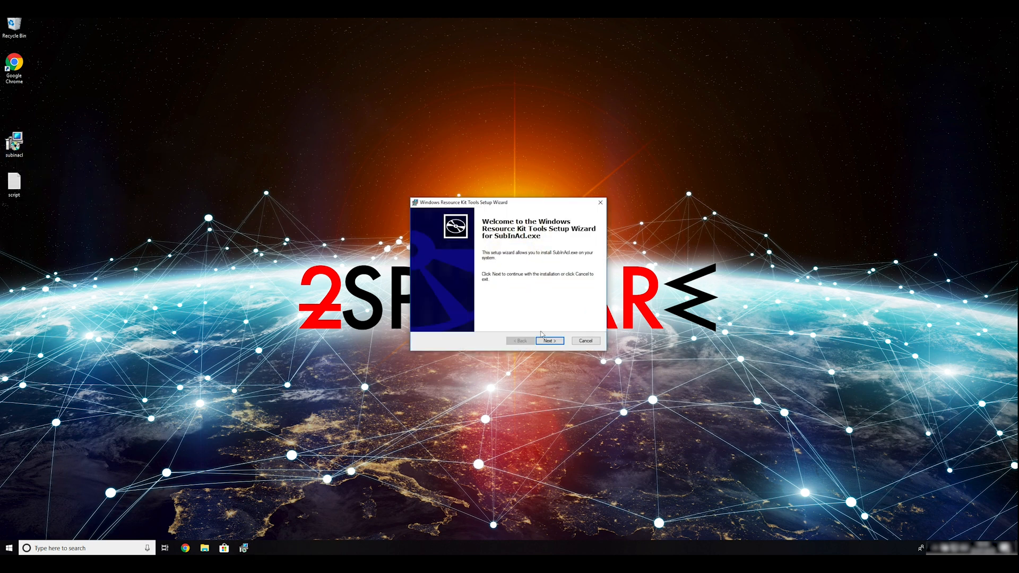
left_click(549, 341)
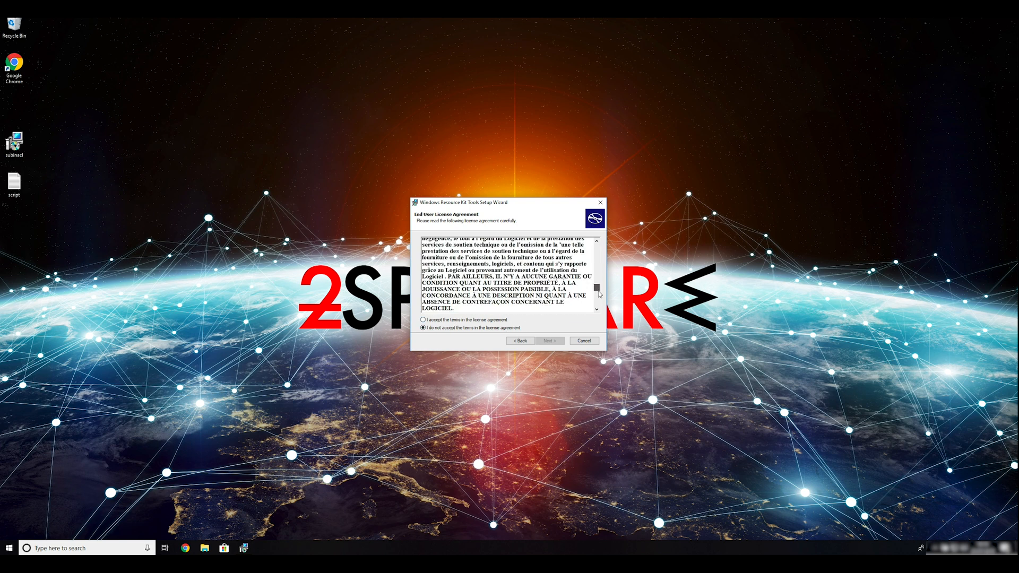
left_click(549, 341)
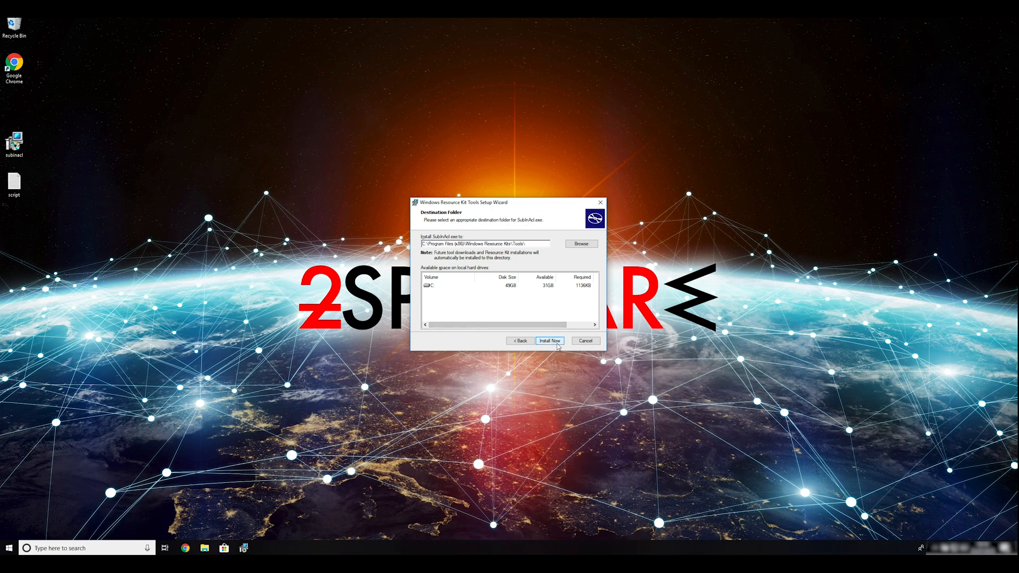
left_click(549, 341)
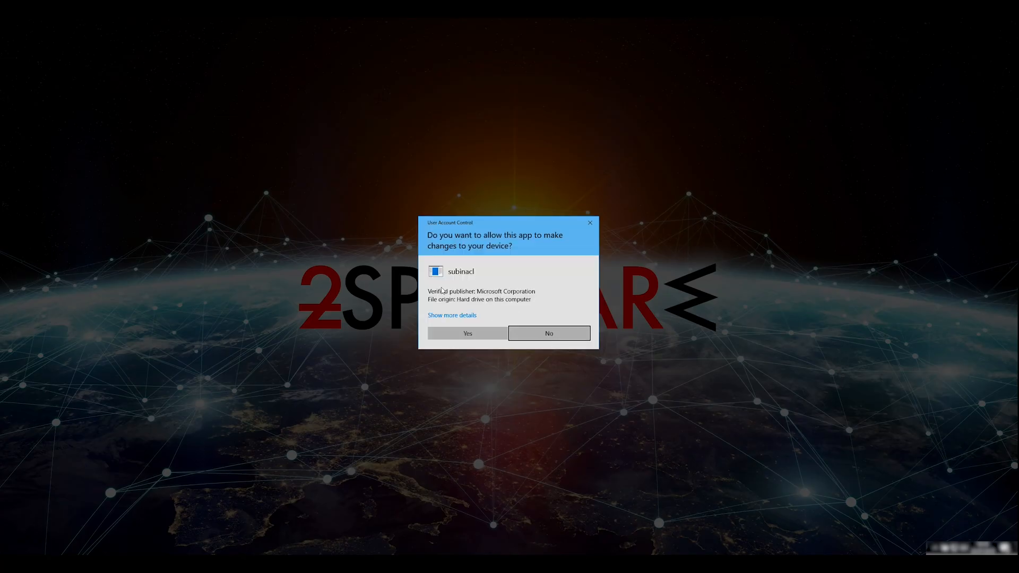
left_click(467, 332)
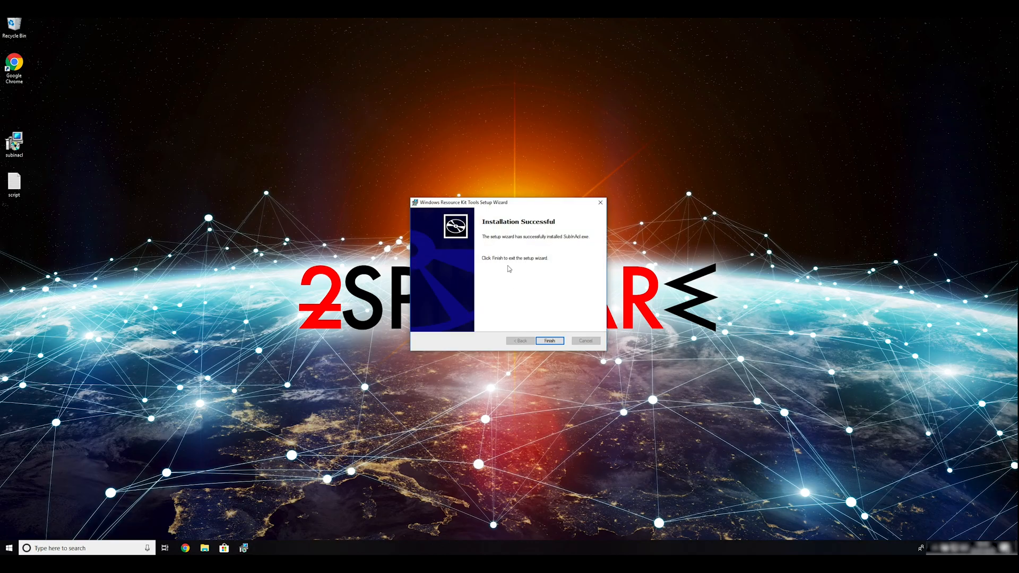
left_click(549, 341)
type("msconfig")
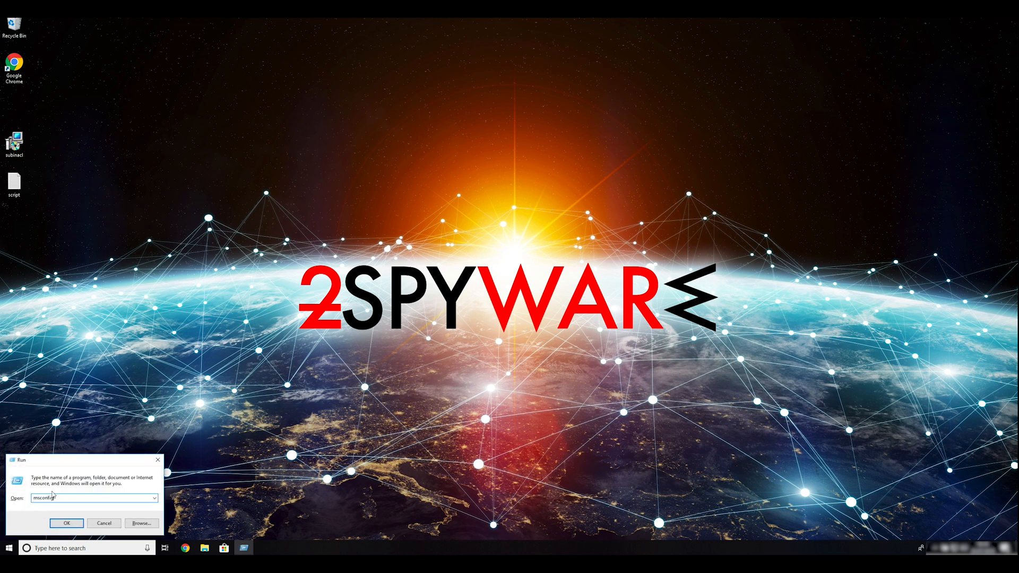
Enable Safe boot with the Network option on the msconfig Boot tab and apply.
left_click(65, 523)
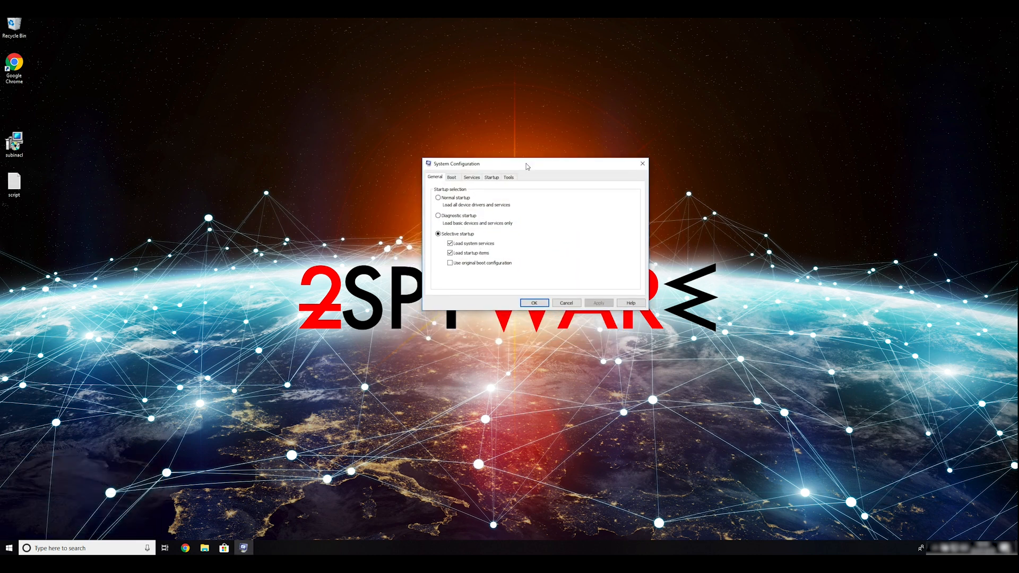
left_click(451, 176)
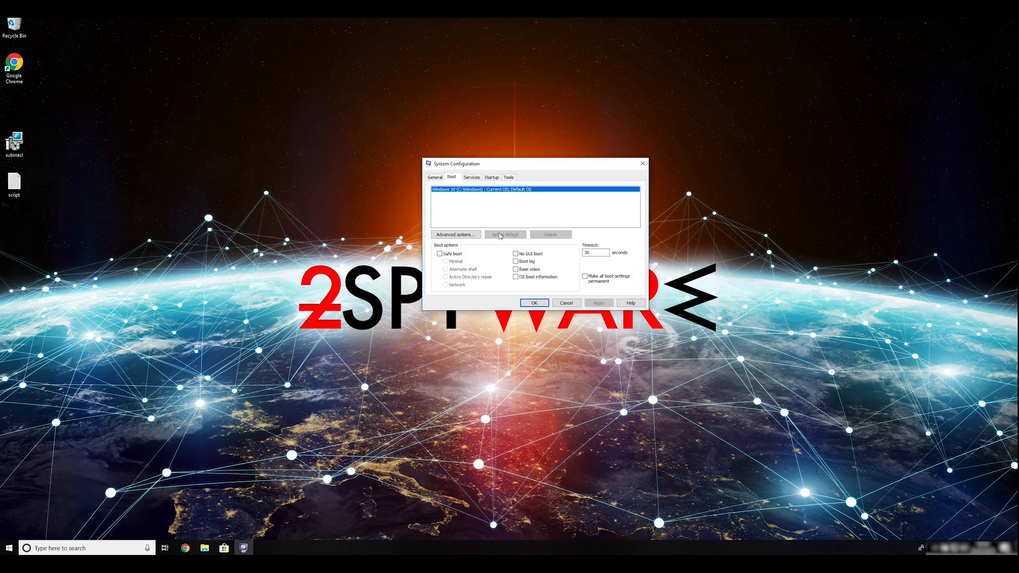
left_click(440, 253)
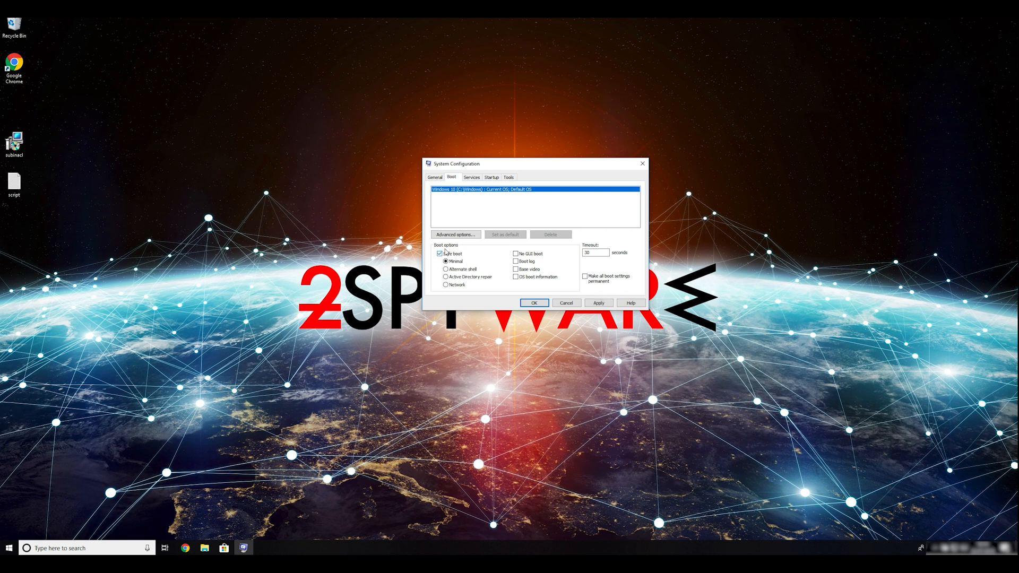
left_click(439, 253)
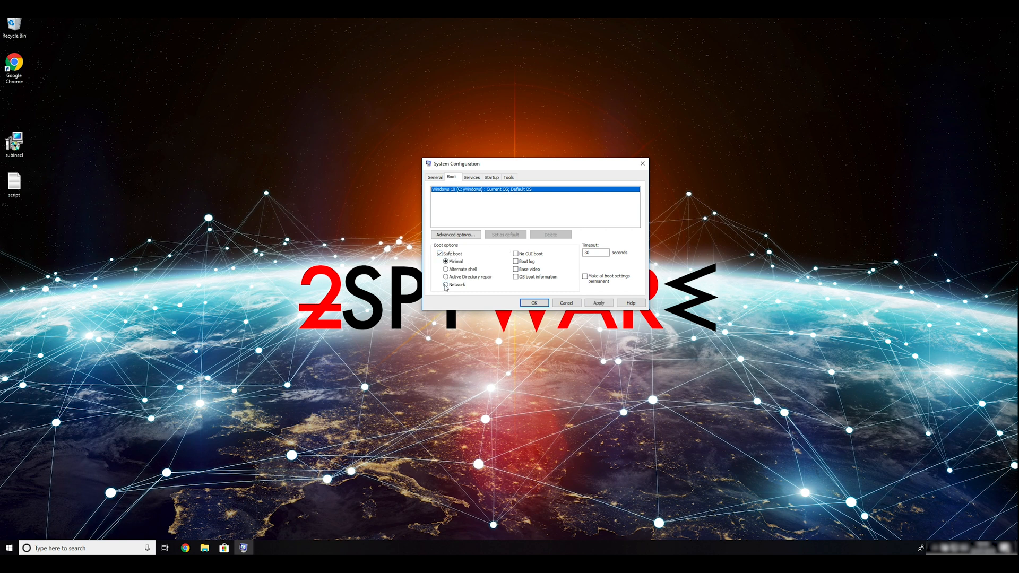
left_click(445, 284)
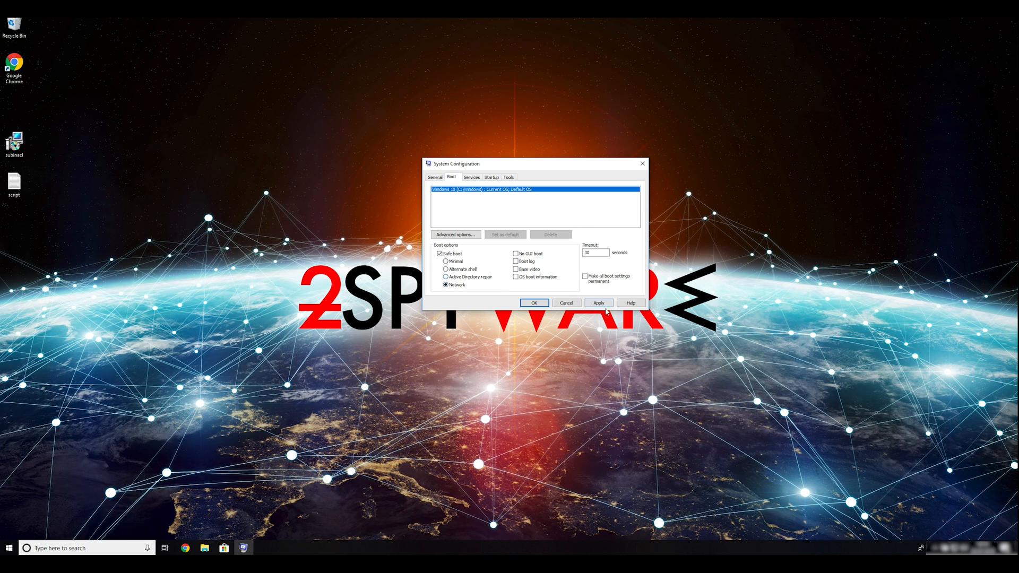
left_click(533, 303)
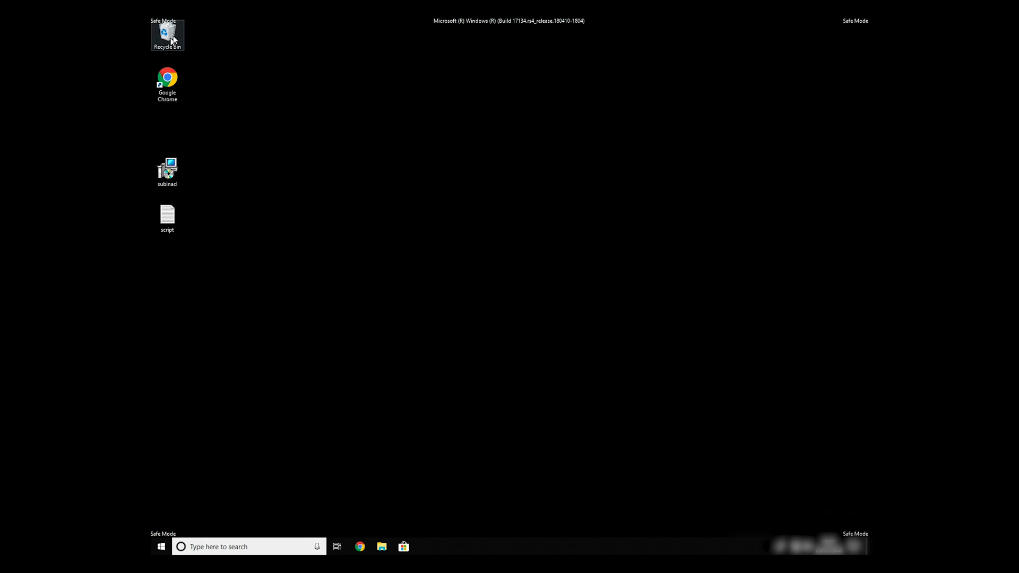
mouse_move(168, 527)
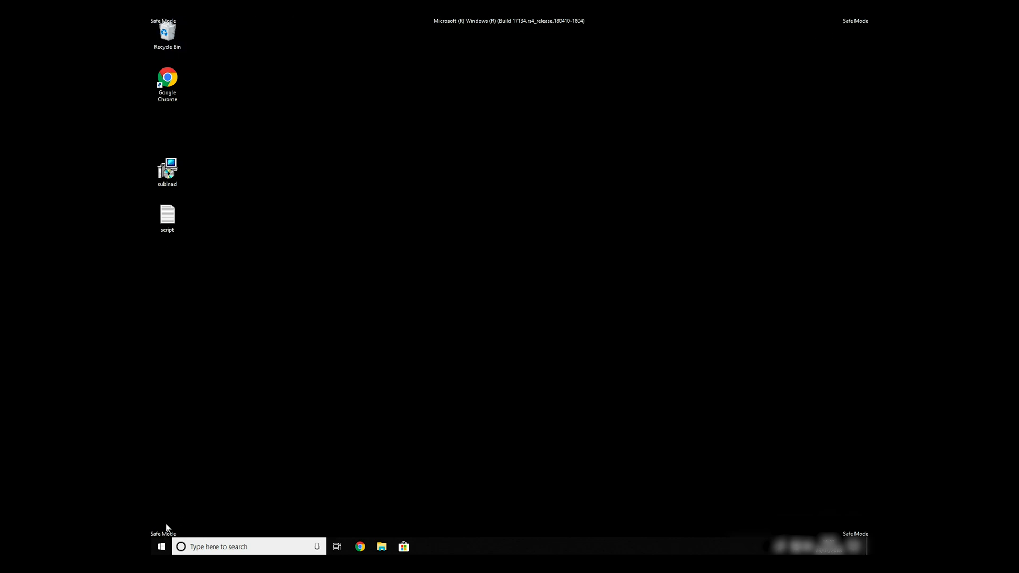
mouse_move(249, 252)
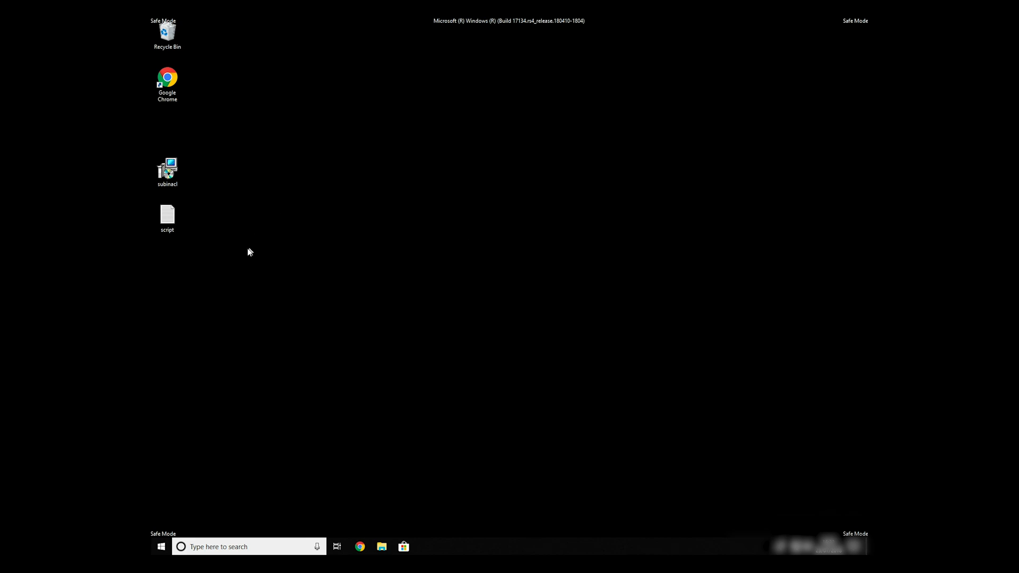
Select the script file on the Safe Mode desktop.
left_click(167, 215)
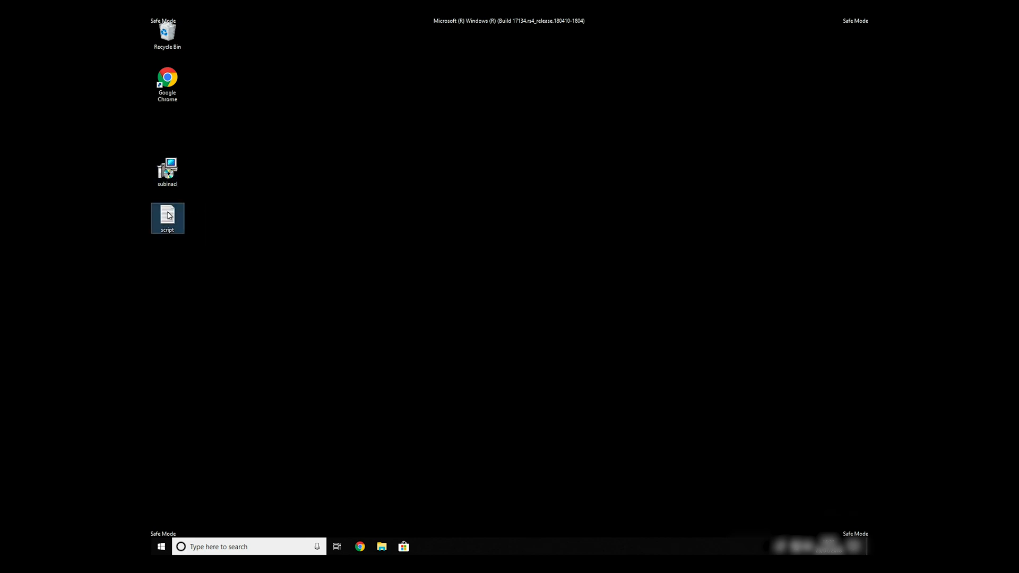
Open the desktop script with its subinacl commands in Notepad and bring up Save As.
double_click(167, 217)
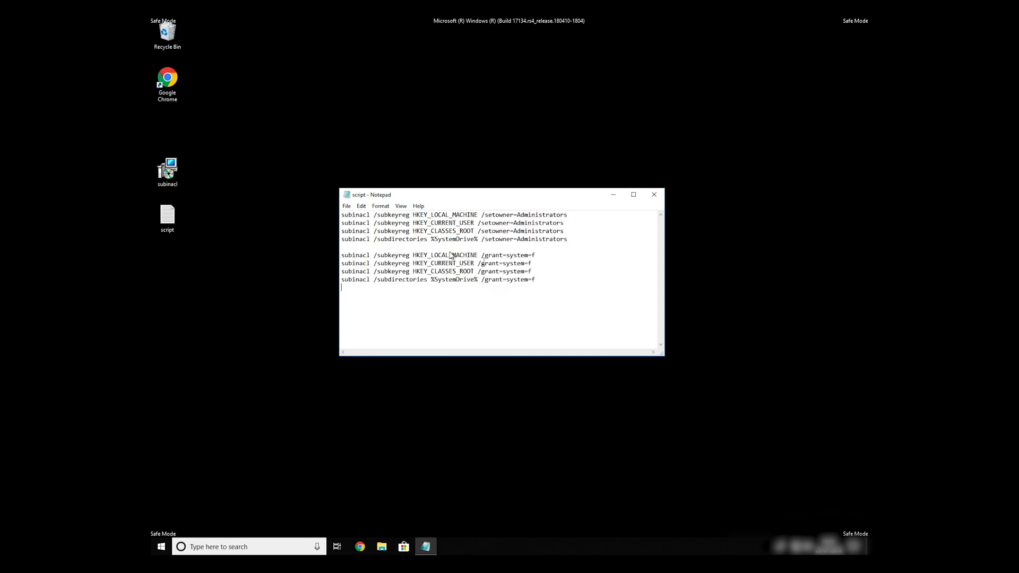
left_click(347, 206)
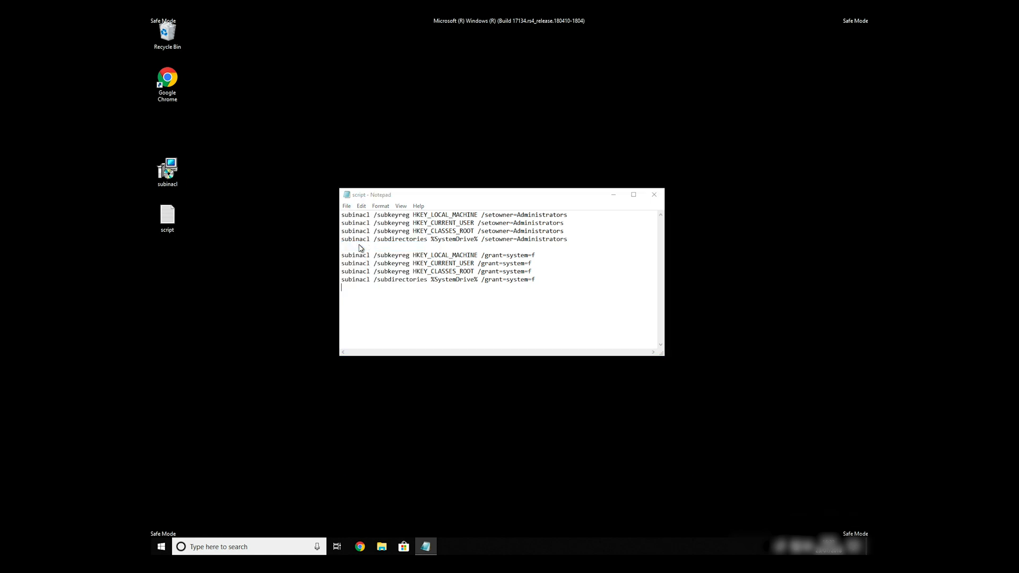
left_click(346, 206)
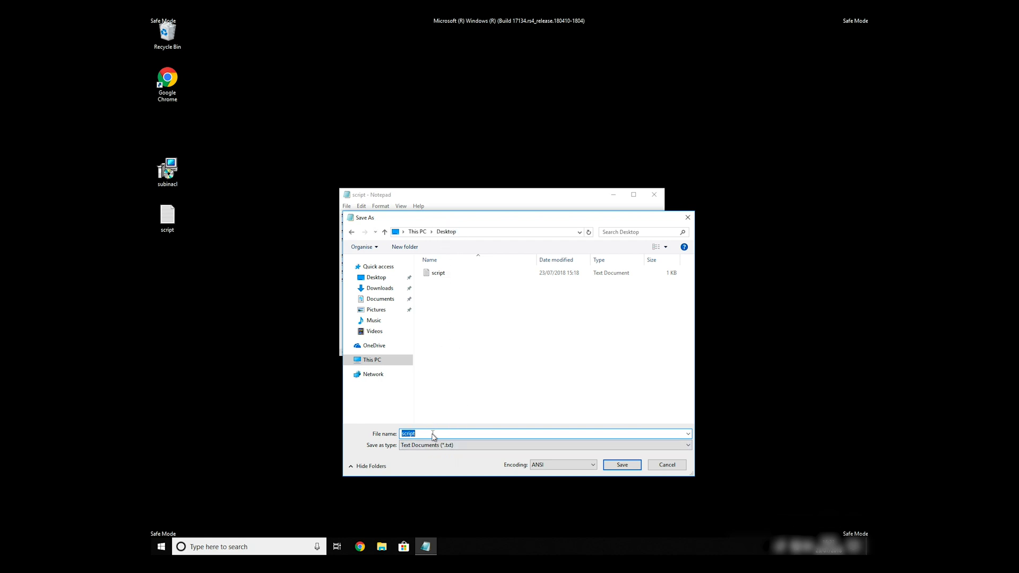
mouse_move(390, 430)
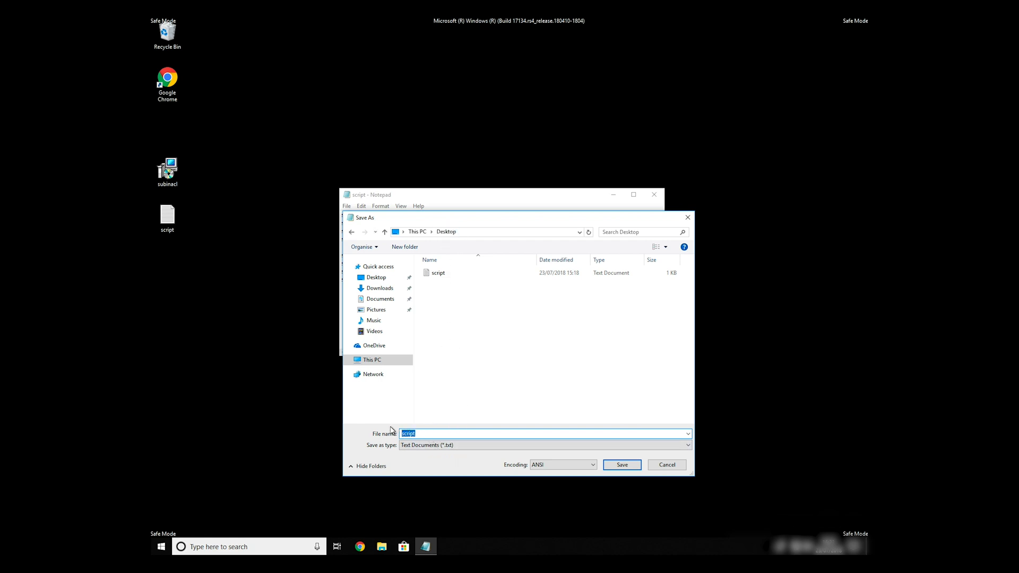
Enter FIX.BAT as the file name and set Save as type to All Files.
type("FIX.")
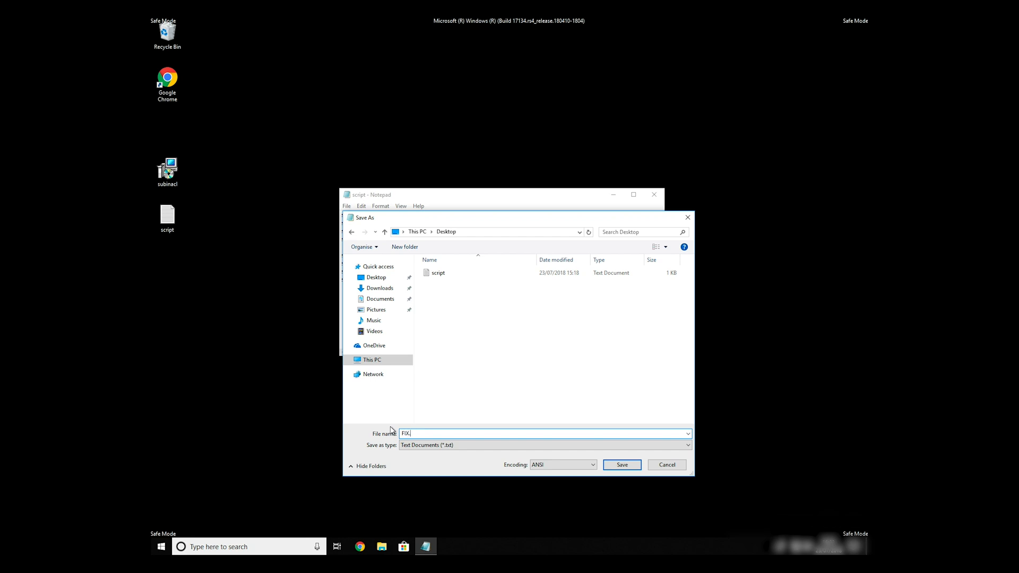
type("BAT")
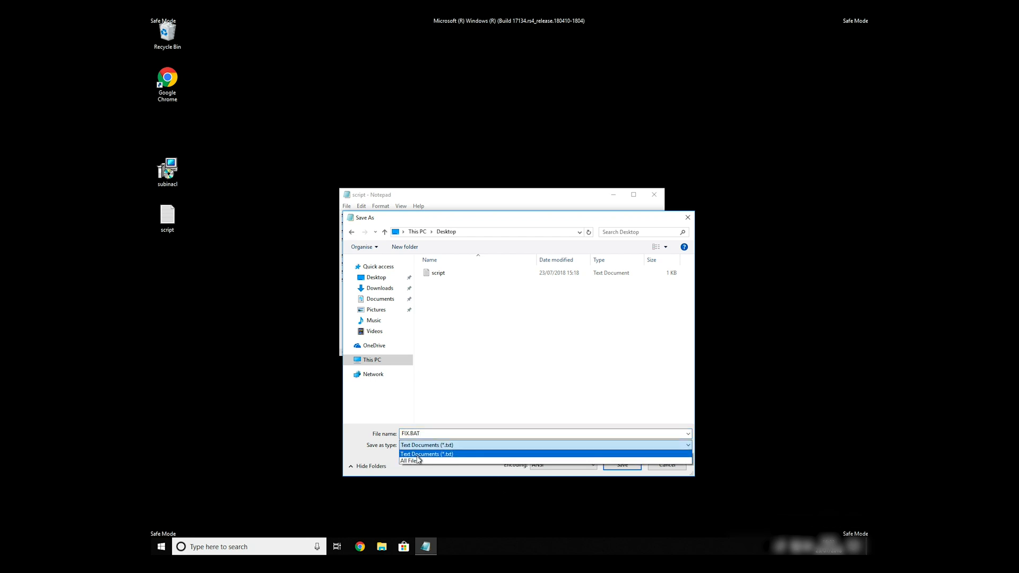
left_click(409, 460)
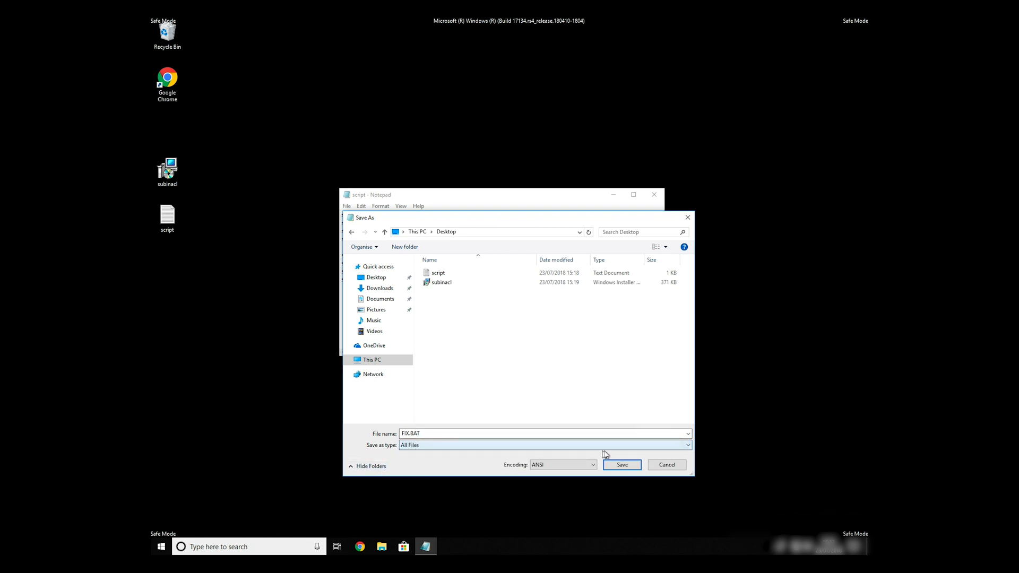
Save the script as FIX.BAT on the desktop and copy the file.
left_click(620, 464)
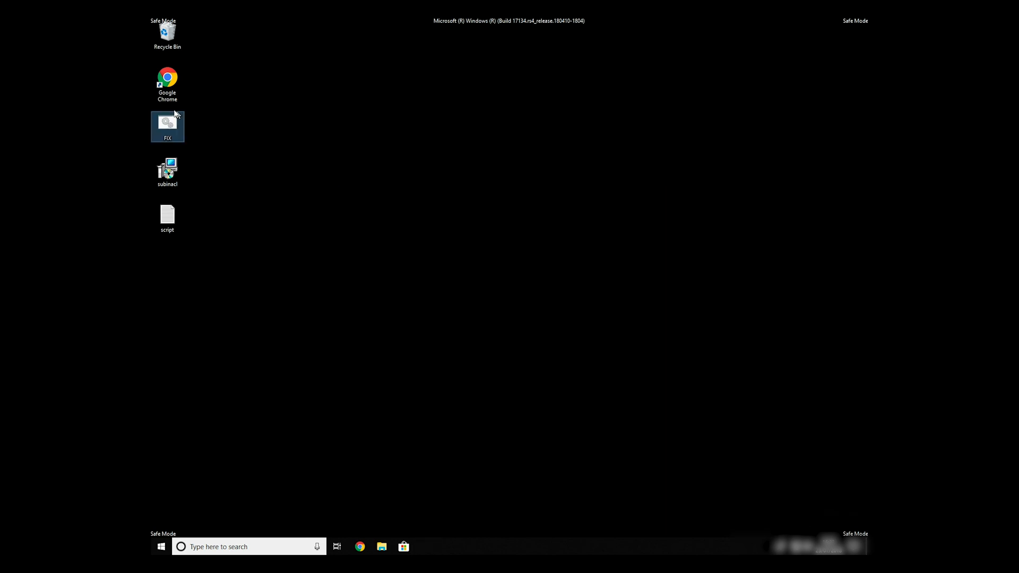
right_click(167, 126)
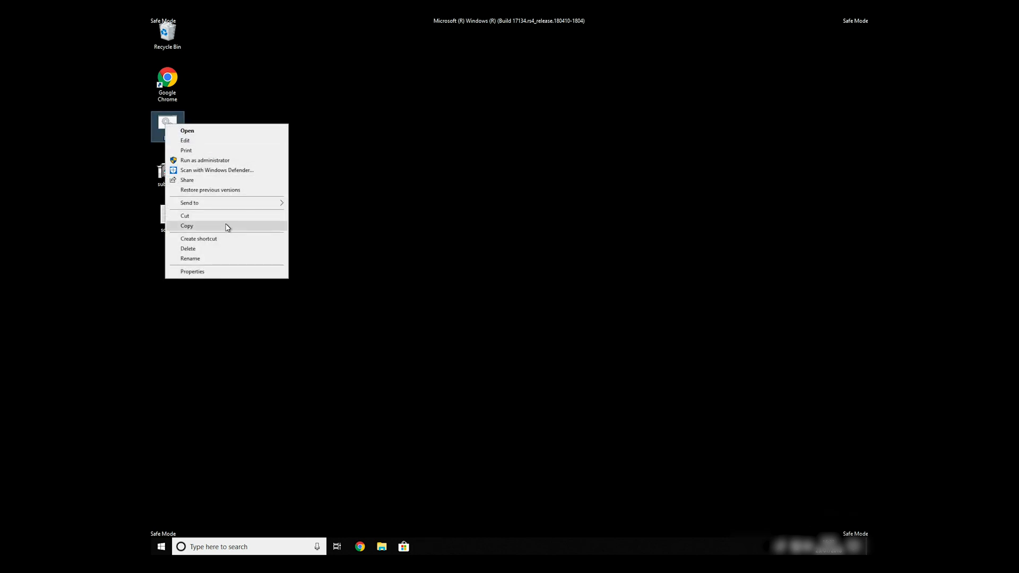
left_click(187, 130)
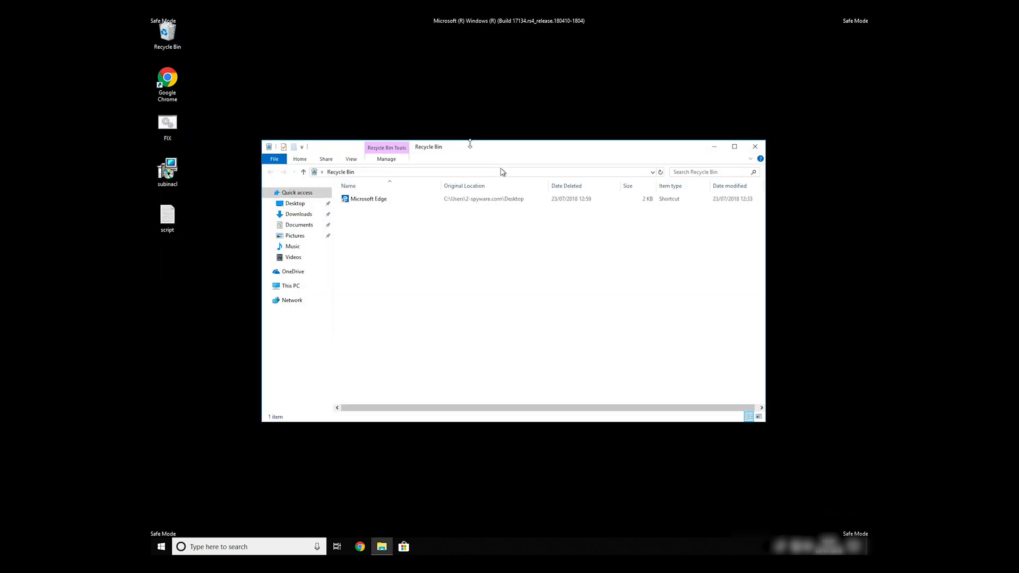
Browse This PC to C:\Program Files (x86)\Windows Resource Kits.
left_click(290, 285)
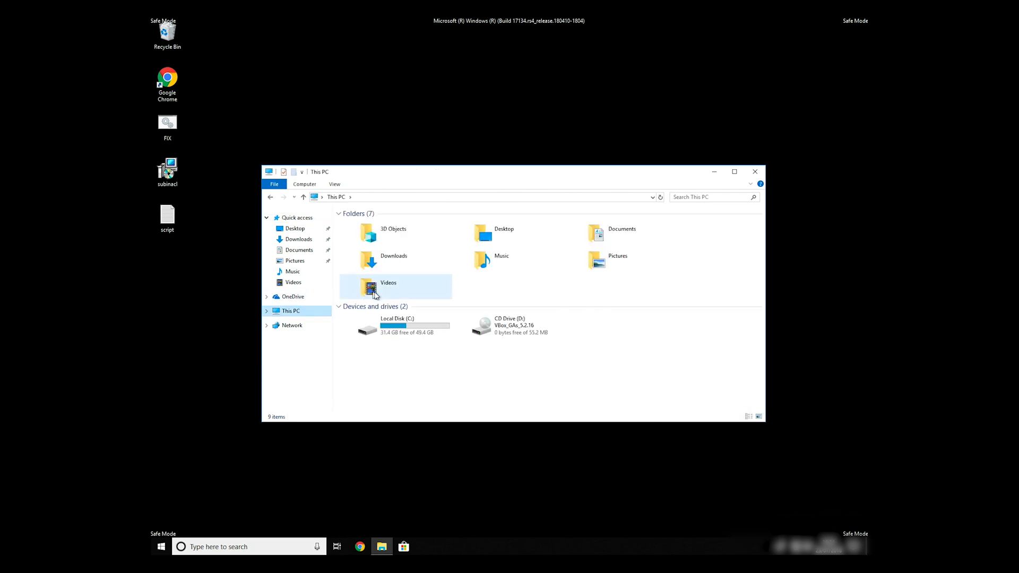
double_click(367, 327)
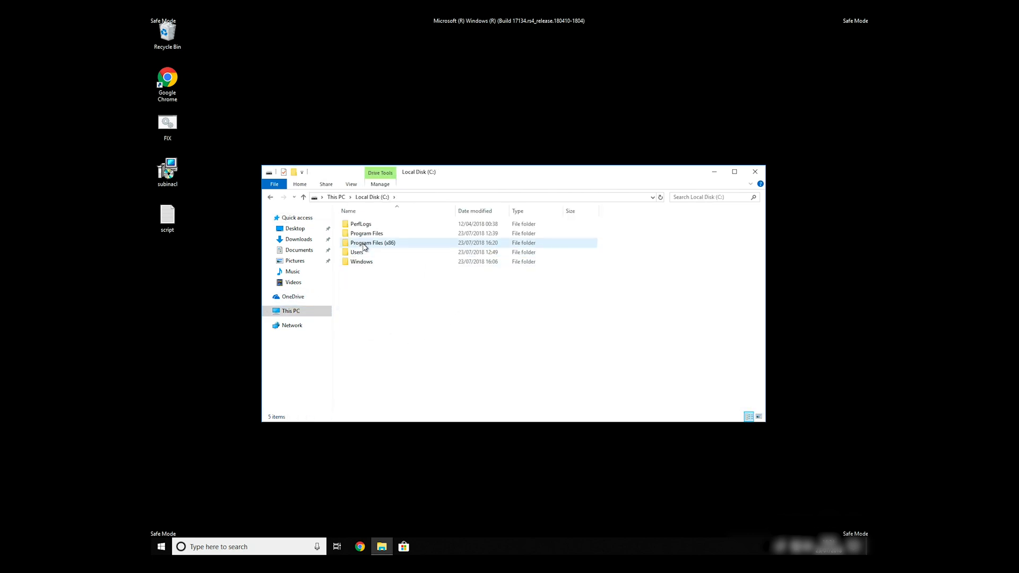
double_click(372, 243)
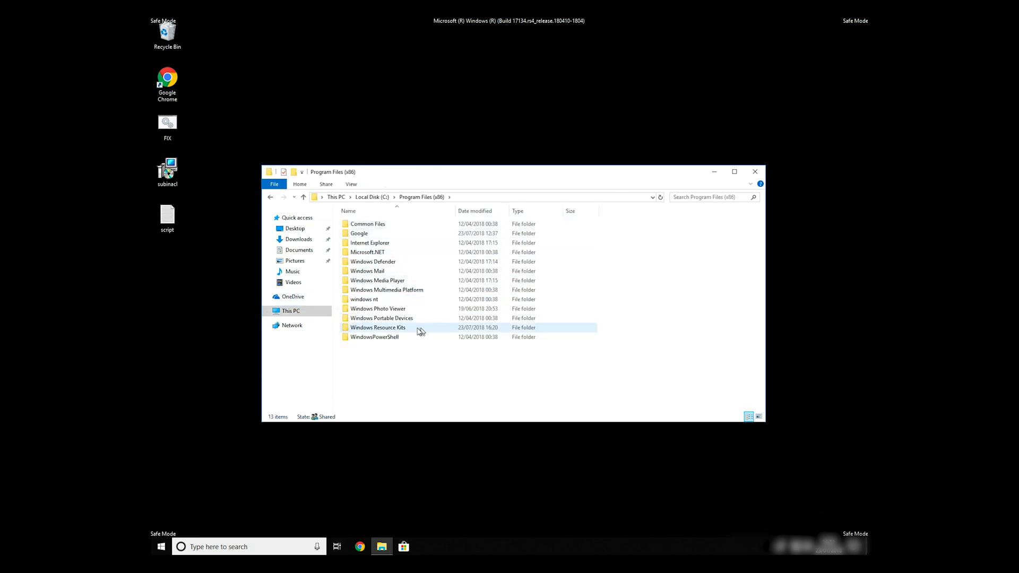
double_click(377, 327)
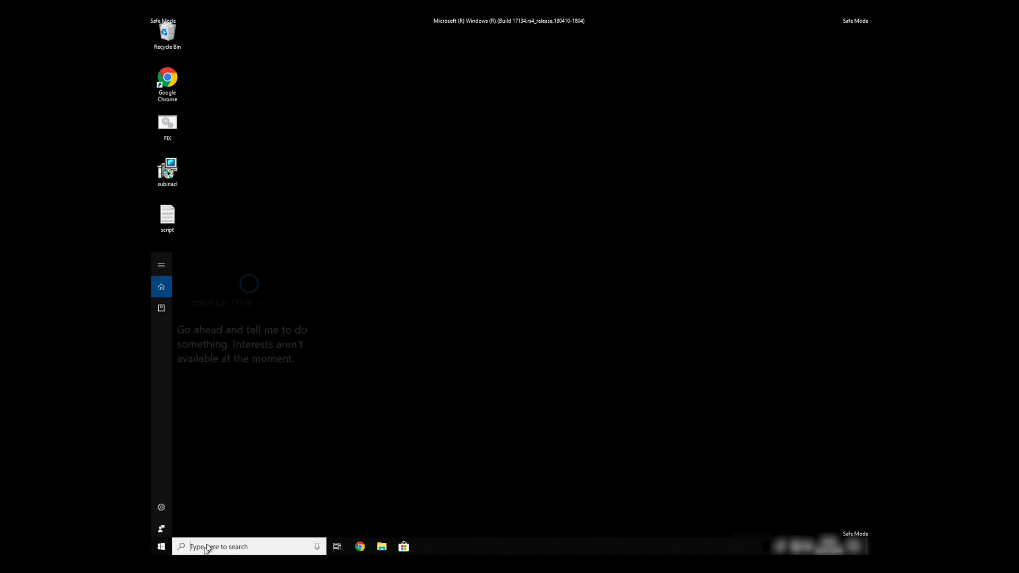
Search for cmd and run Command Prompt as administrator.
type("c")
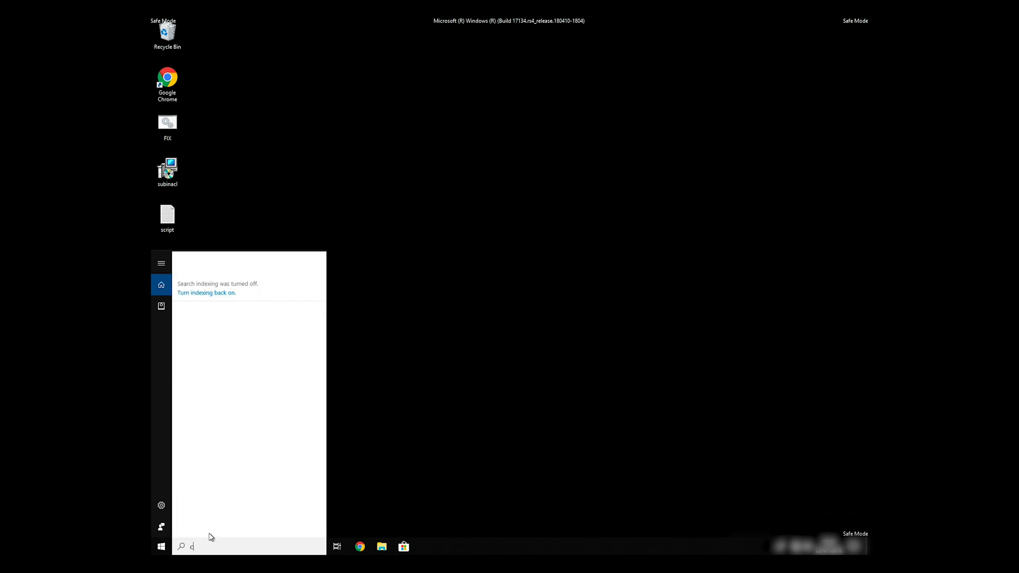
type("md")
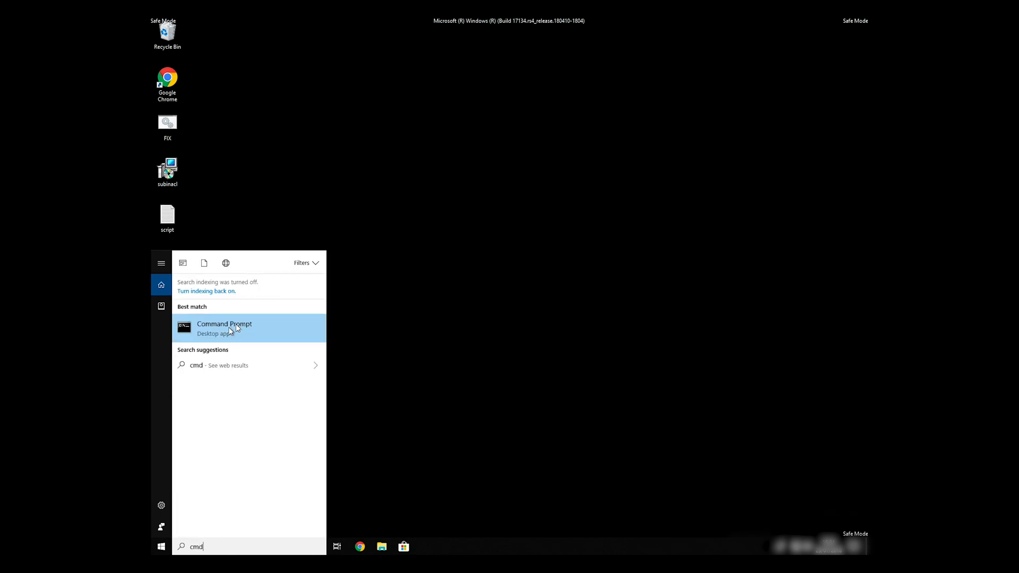
right_click(224, 328)
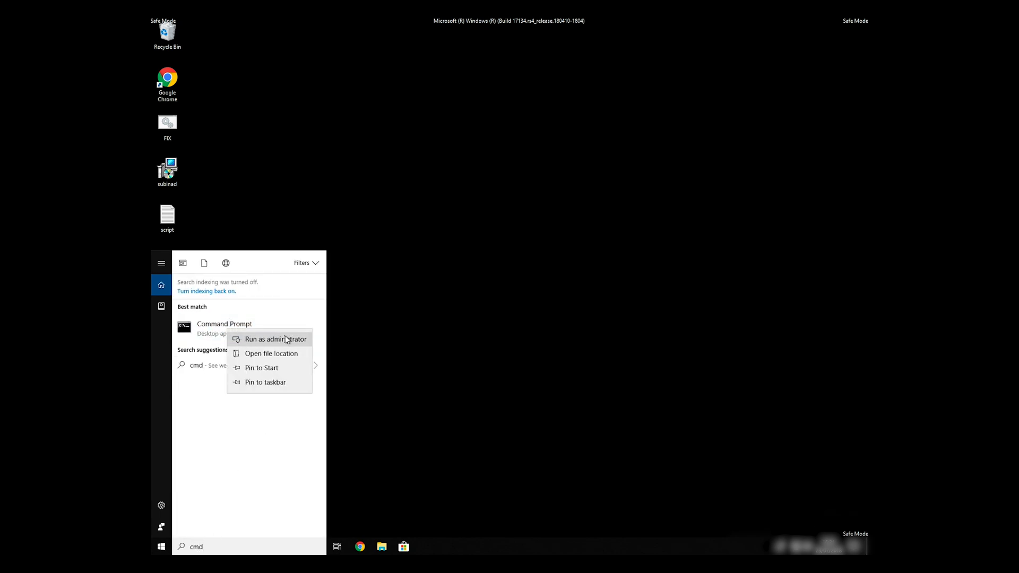
left_click(275, 338)
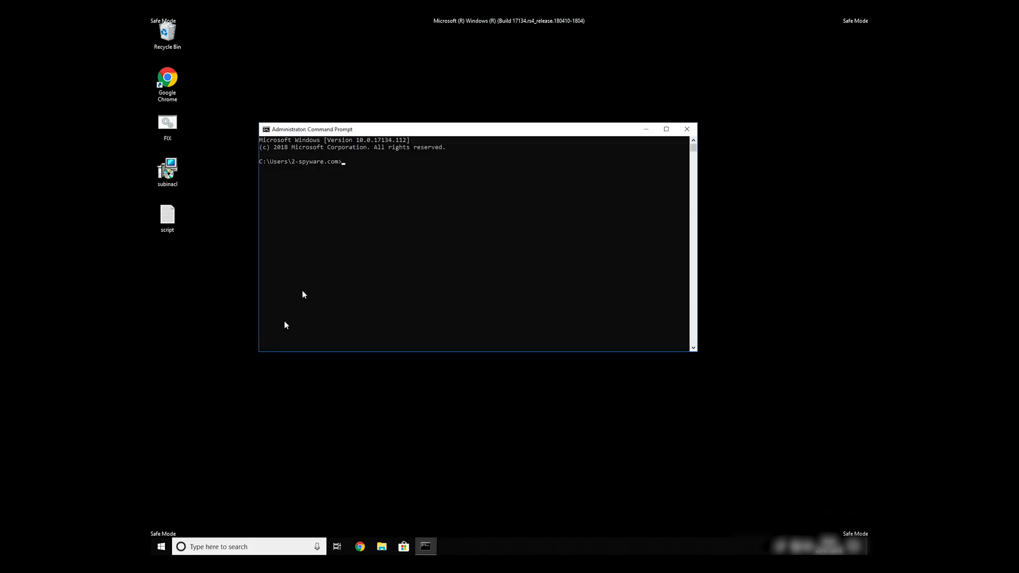
Change to C:\Program Files (x86)\Windows Resource Kits\Tools and run FIX.BAT.
type("CD C:\\")
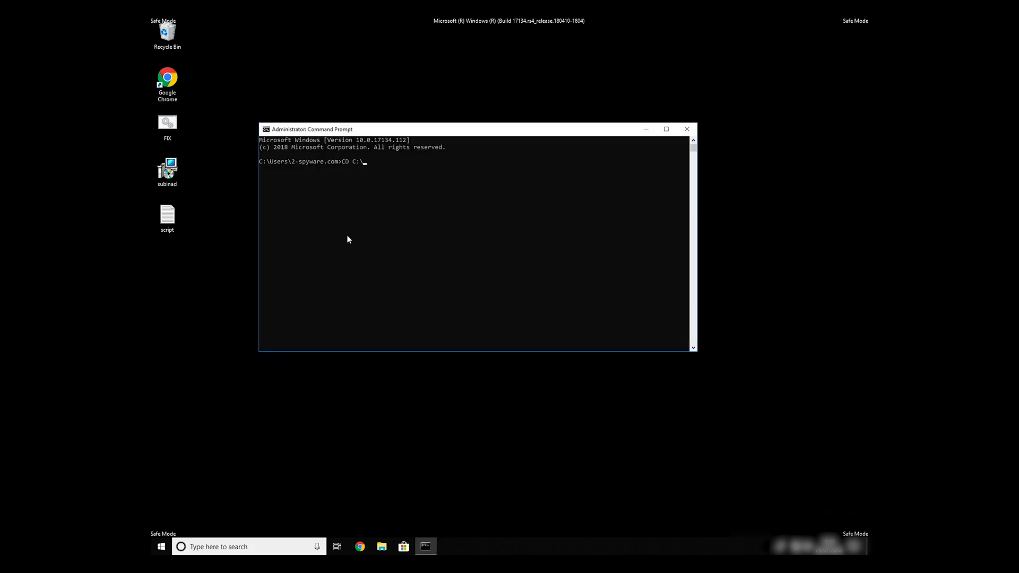
type("\"C:\\Program Files (x86)\\Wi\"")
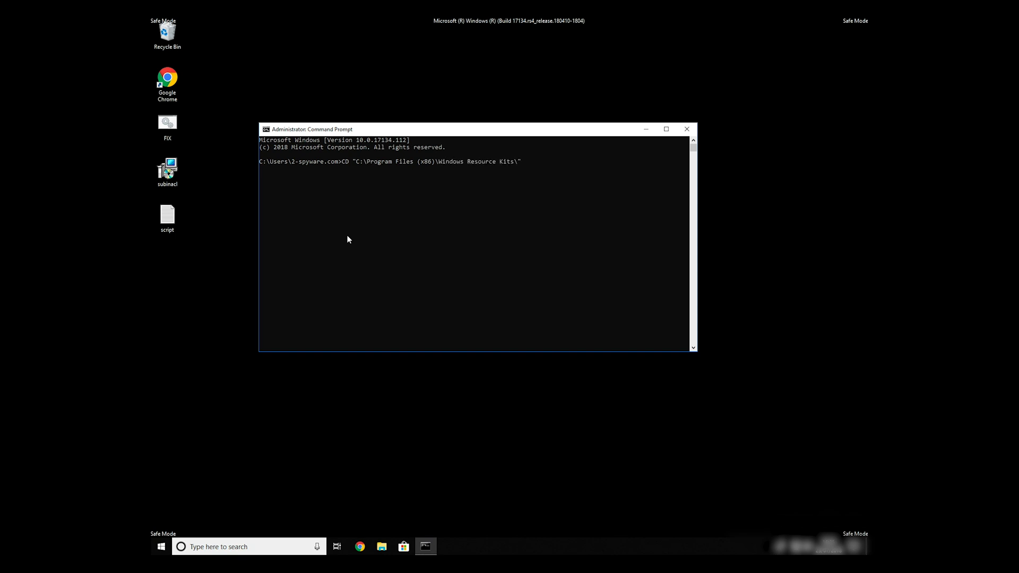
type("Tools")
type("FIX")
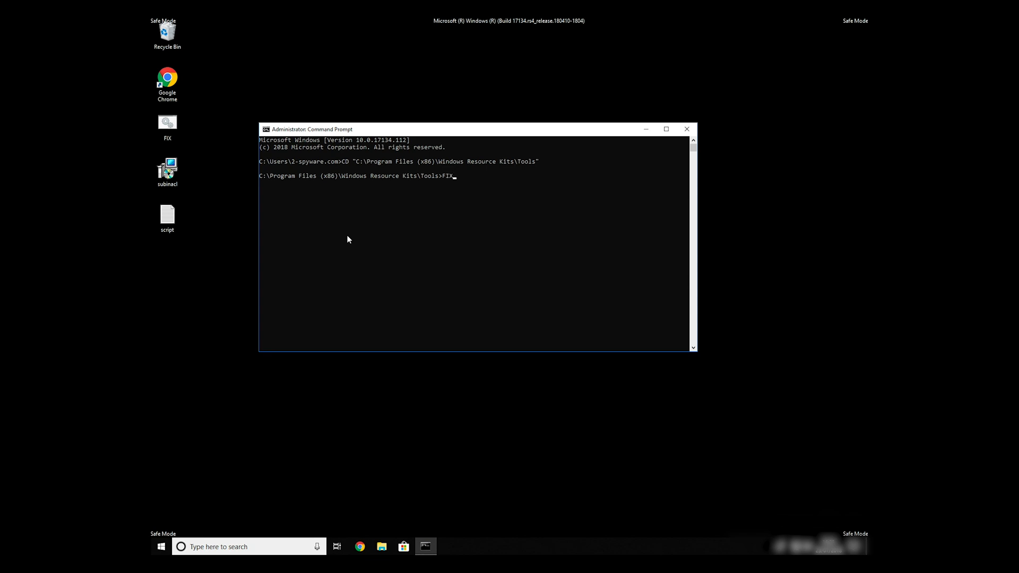
type("BA")
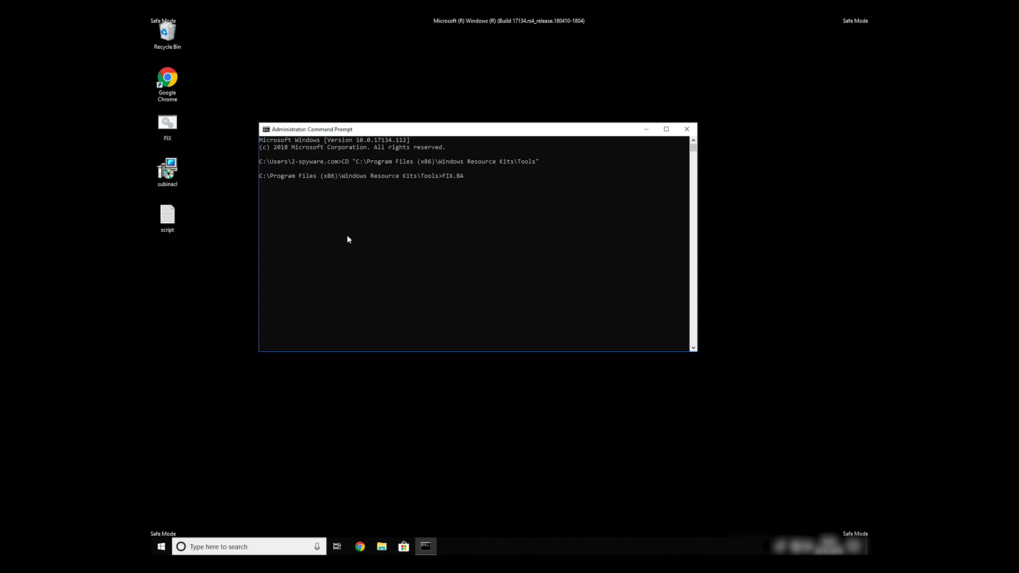
key("Return")
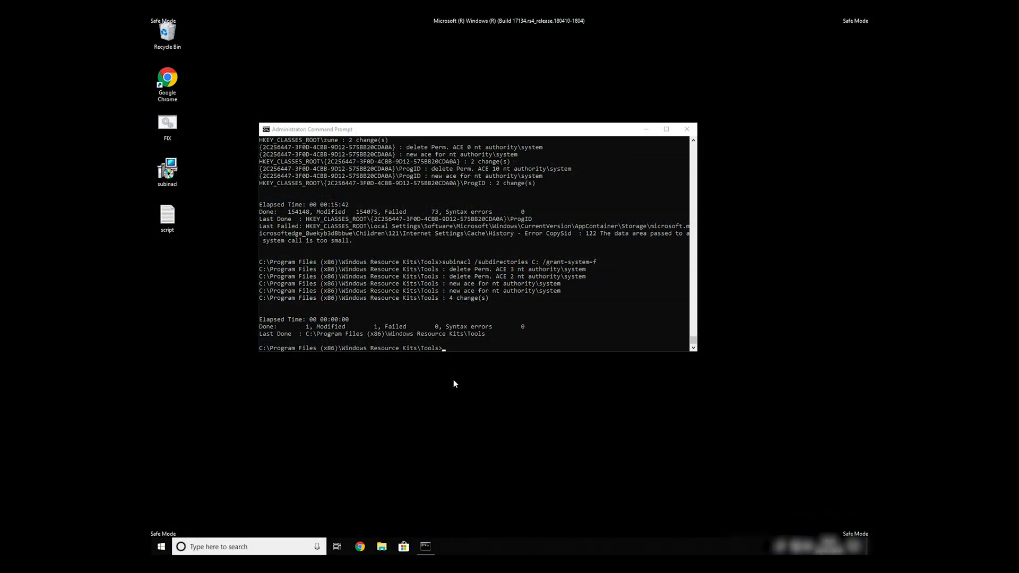
mouse_move(481, 336)
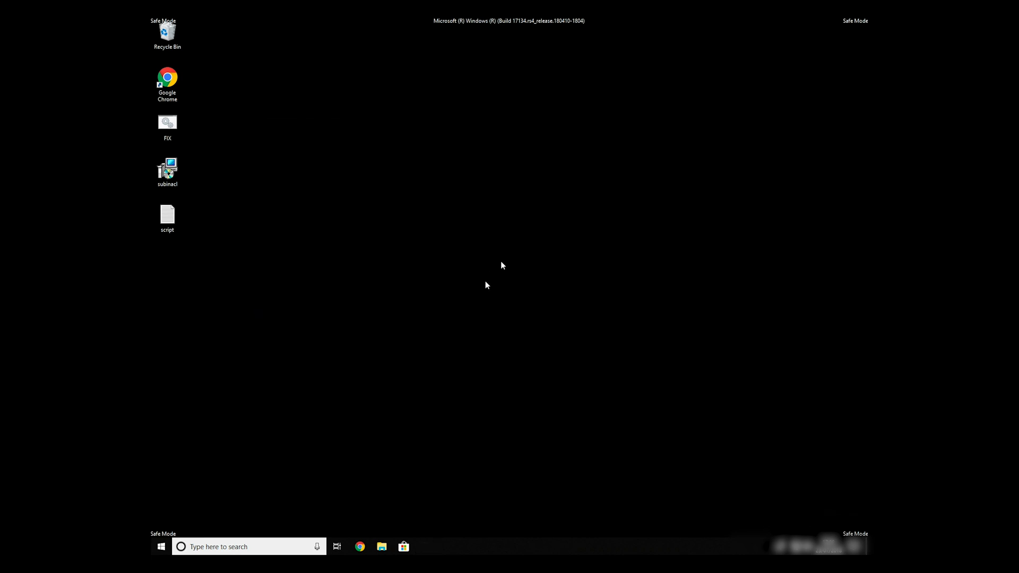
mouse_move(272, 402)
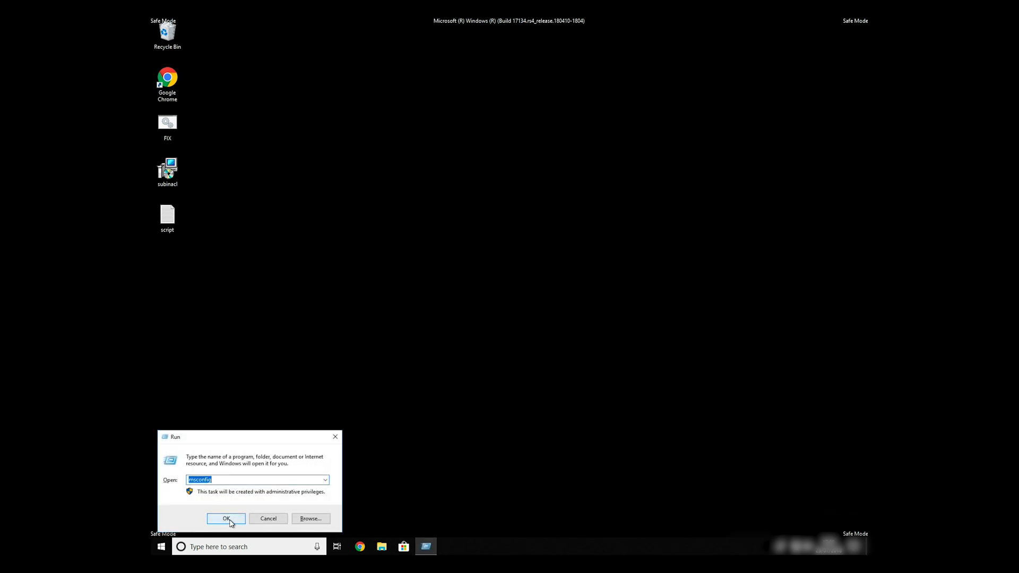
Uncheck Safe boot on the msconfig Boot tab and apply the change.
left_click(226, 517)
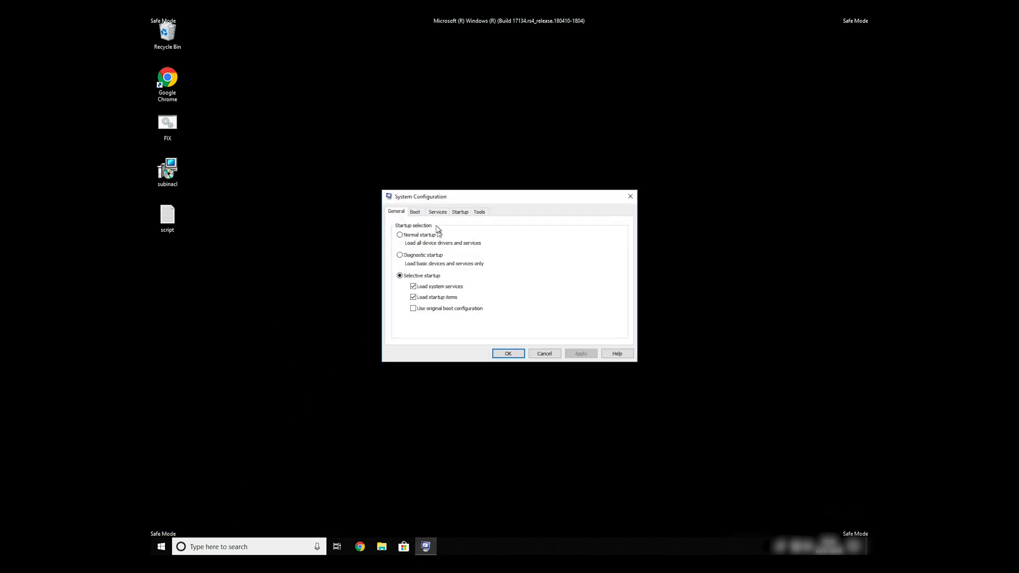
left_click(414, 211)
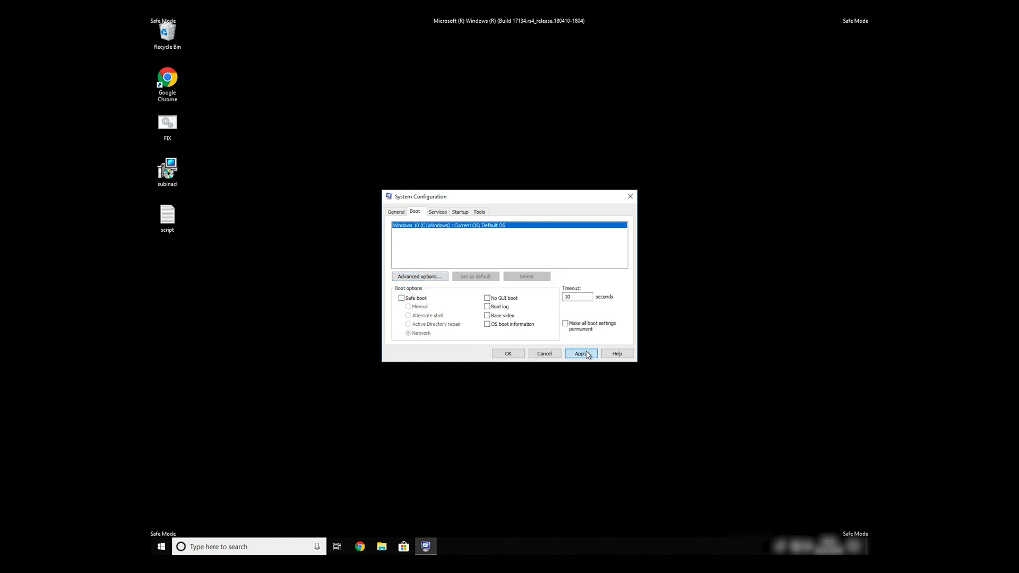
left_click(580, 353)
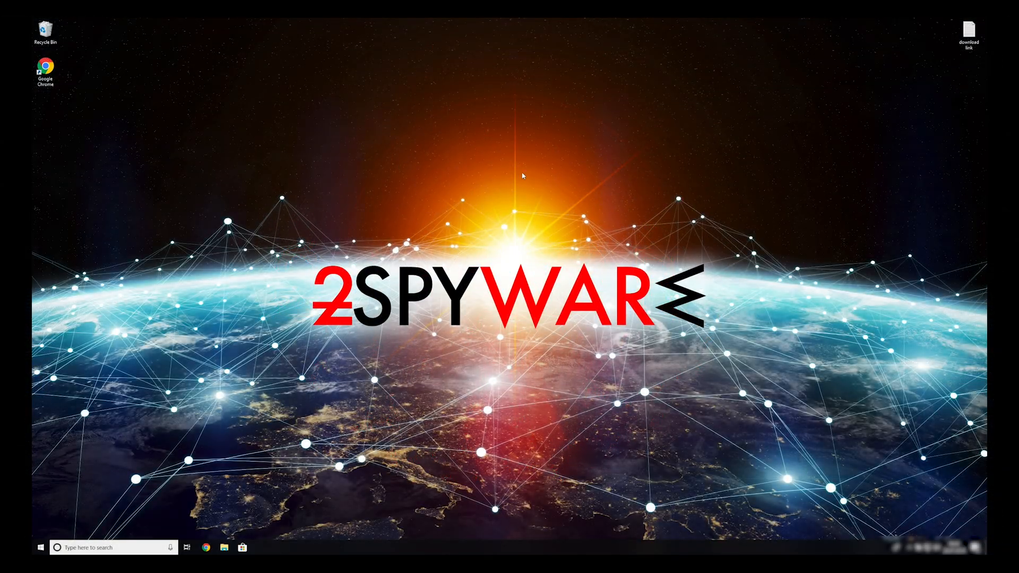
Open the download link note, select the Data Recovery Pro URL, and close Notepad.
double_click(968, 31)
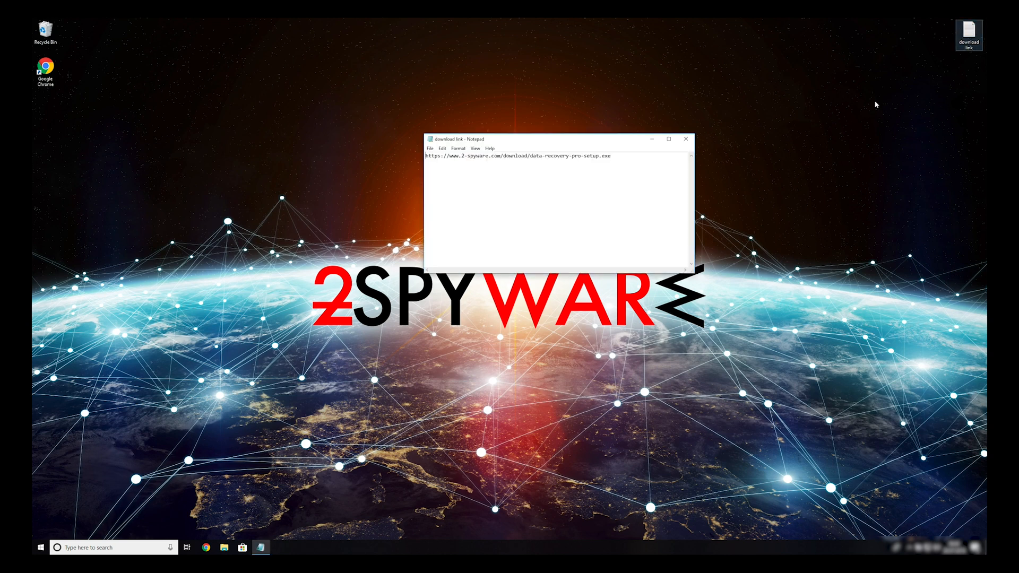
triple_click(513, 156)
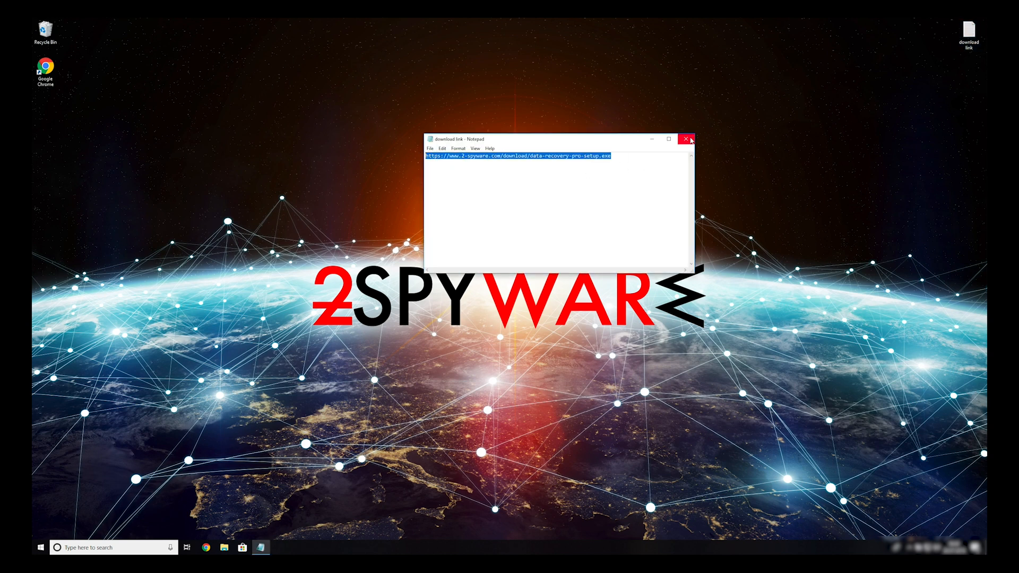
left_click(685, 139)
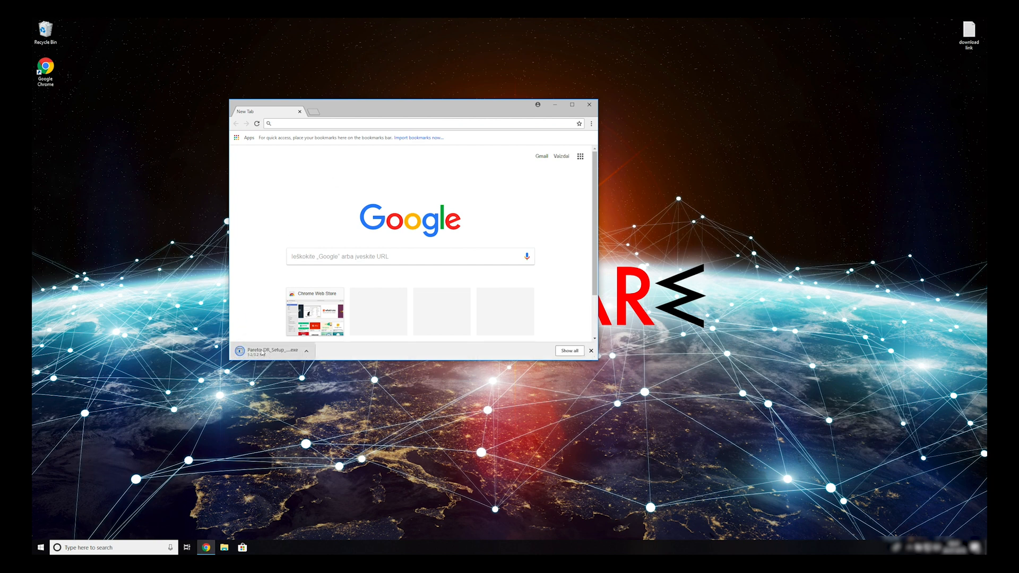
Install Data Recovery Pro from the downloaded setup, accepting the license and launching it.
left_click(590, 351)
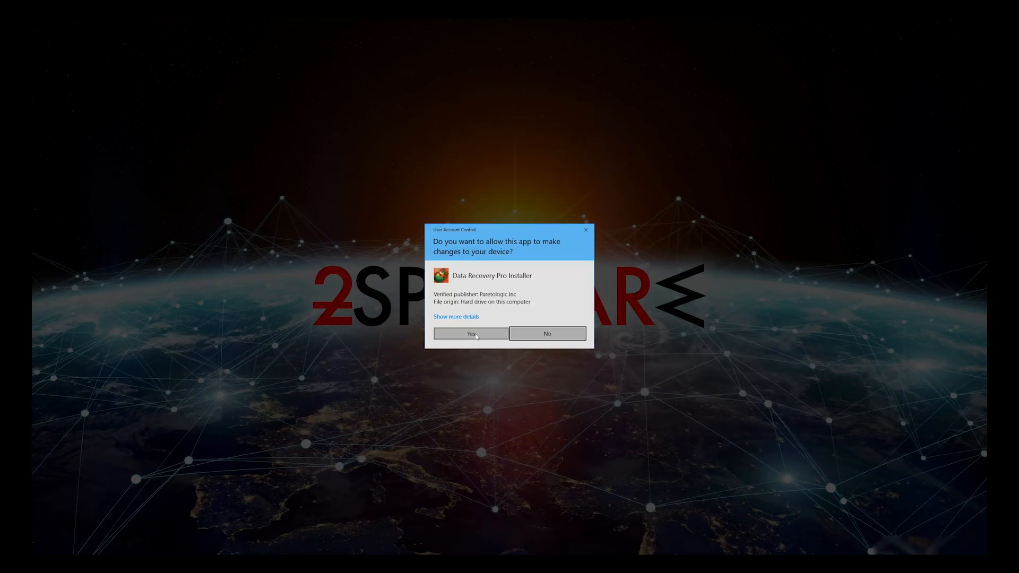
left_click(469, 334)
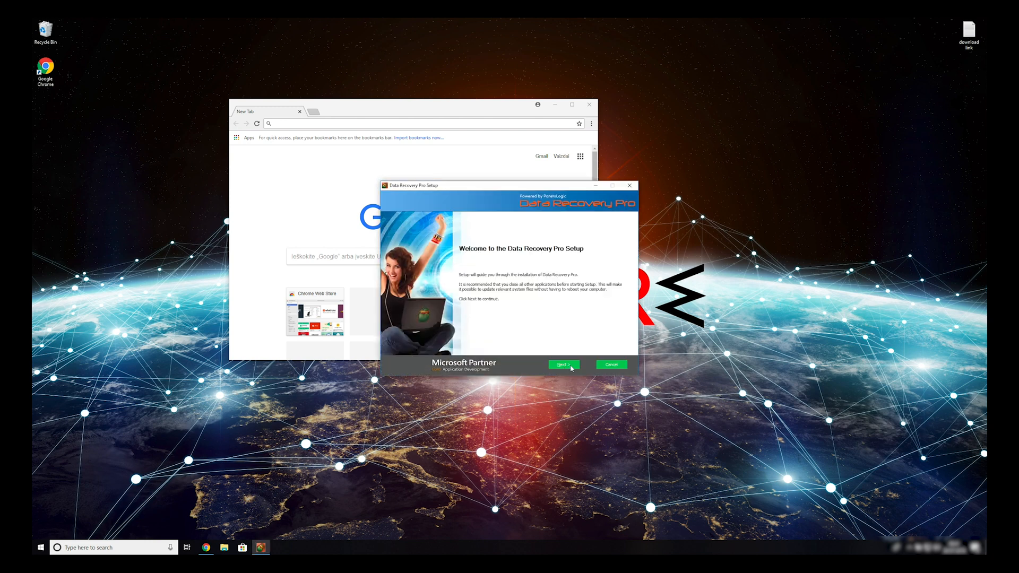
left_click(562, 365)
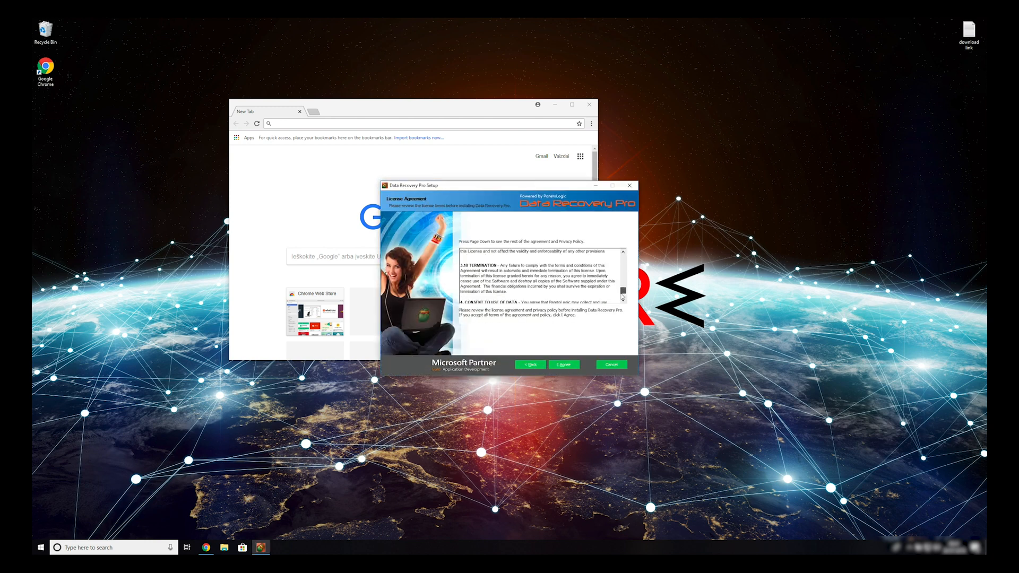
left_click(563, 365)
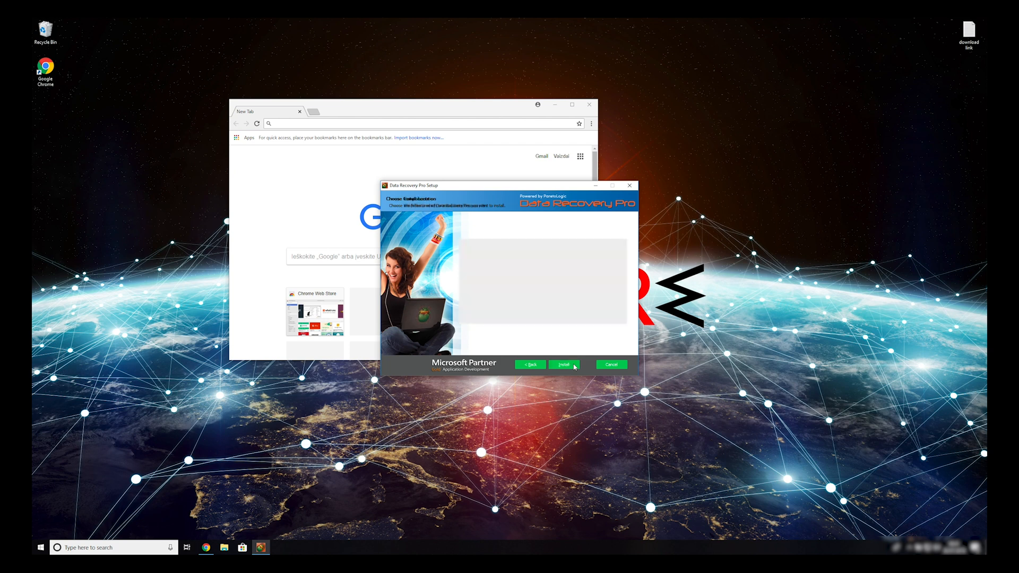
left_click(563, 365)
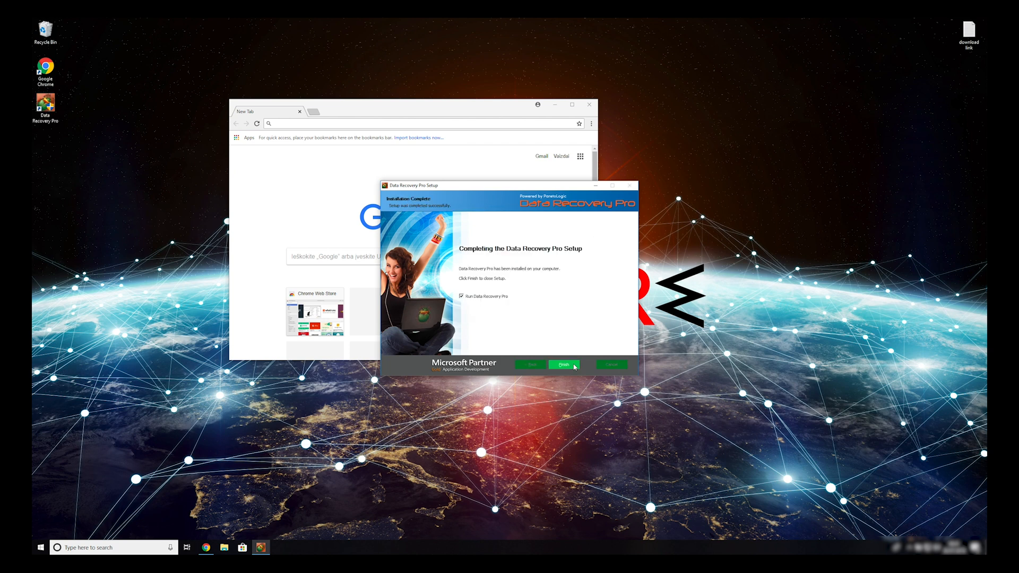
left_click(562, 364)
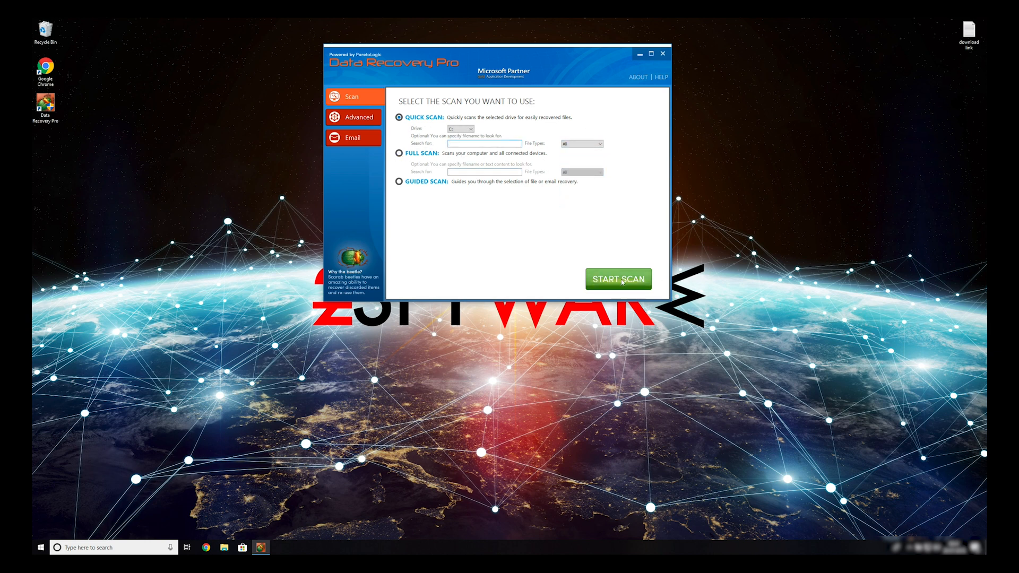
Start a Quick Scan of drive C: in Data Recovery Pro.
left_click(616, 278)
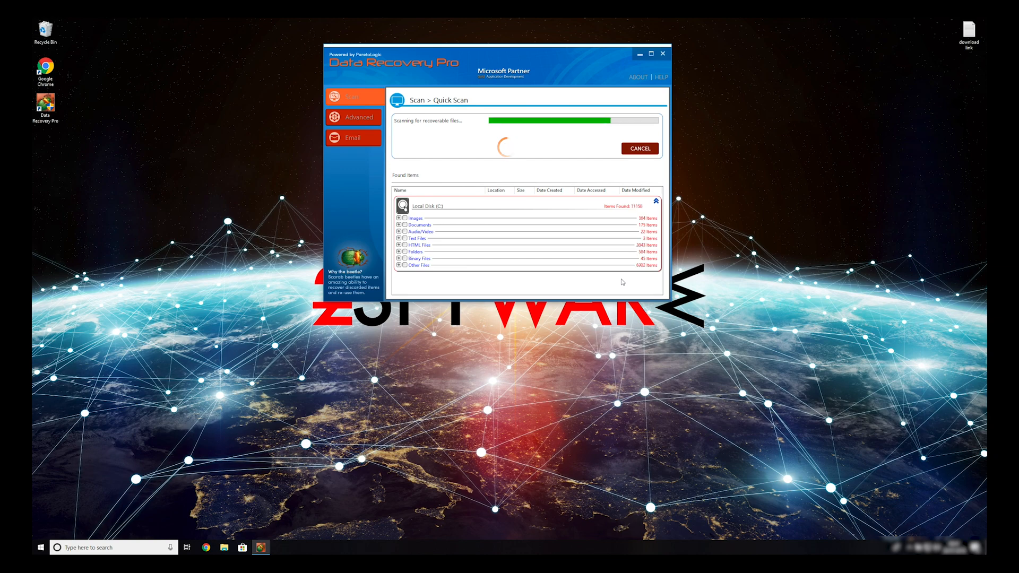